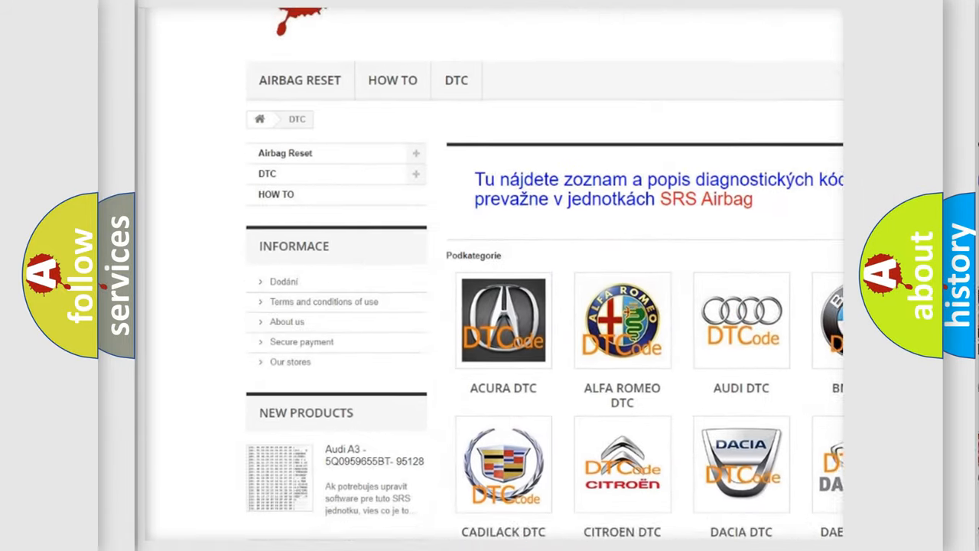
{"action": "scroll", "scroll_direction": "down", "scroll_amount": 3}
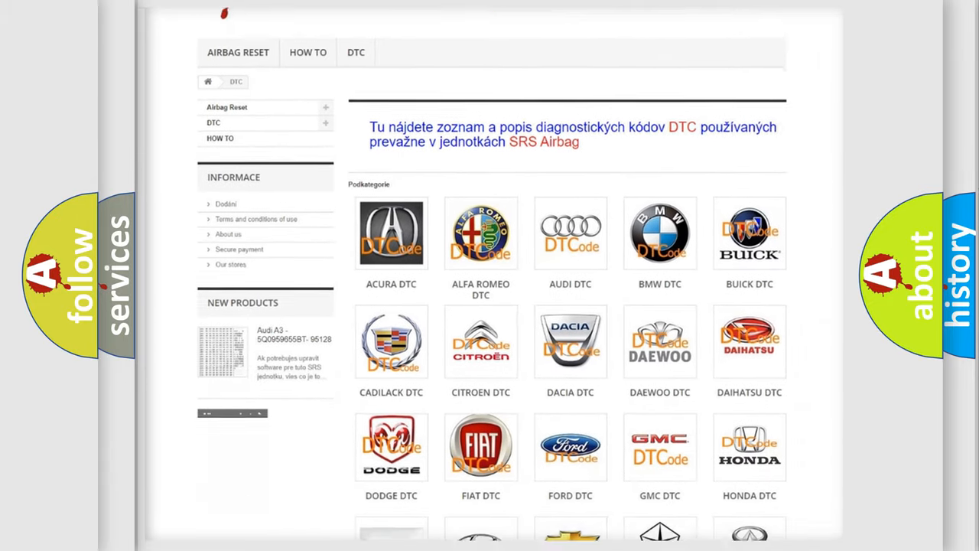
{"action": "scroll", "scroll_direction": "down", "scroll_amount": 3}
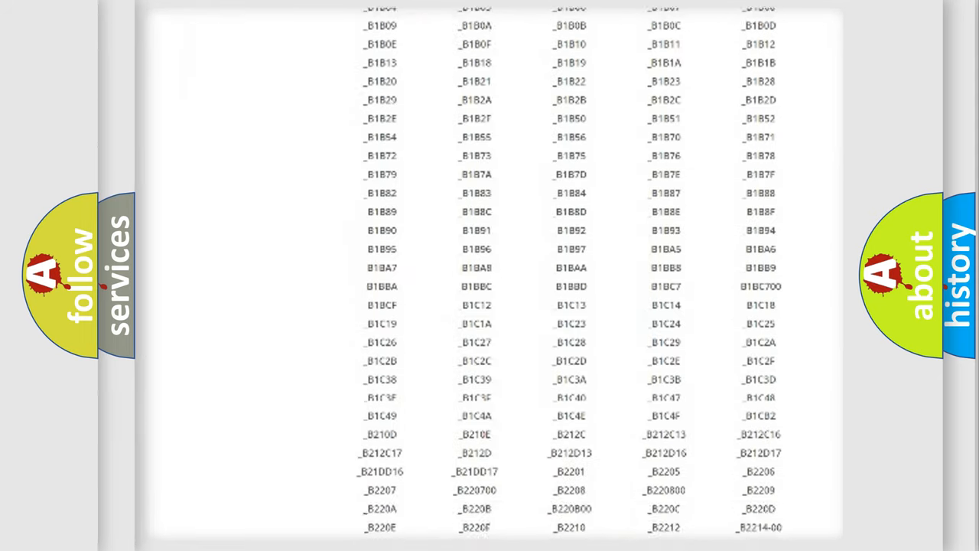
{"action": "scroll", "scroll_direction": "down", "scroll_amount": 3}
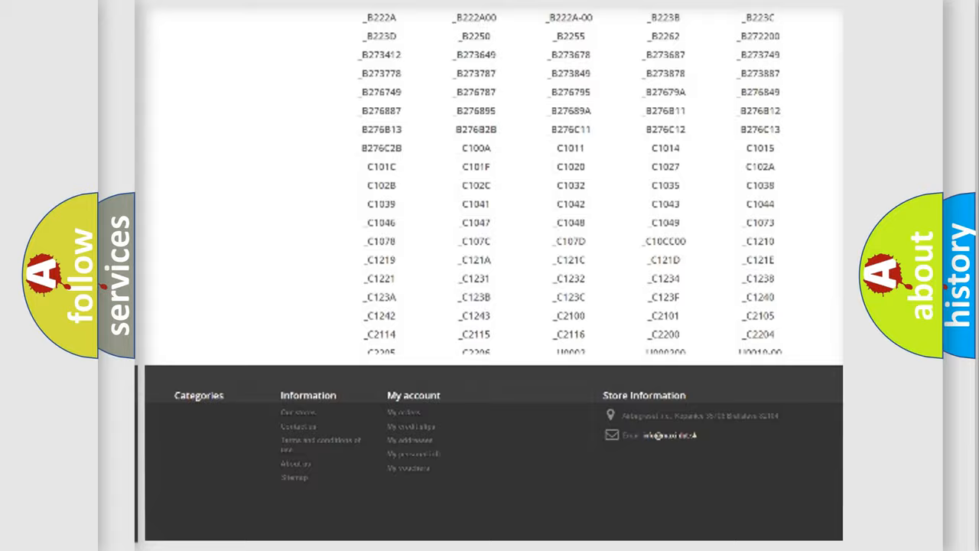
{"action": "scroll", "scroll_direction": "up", "scroll_amount": 3}
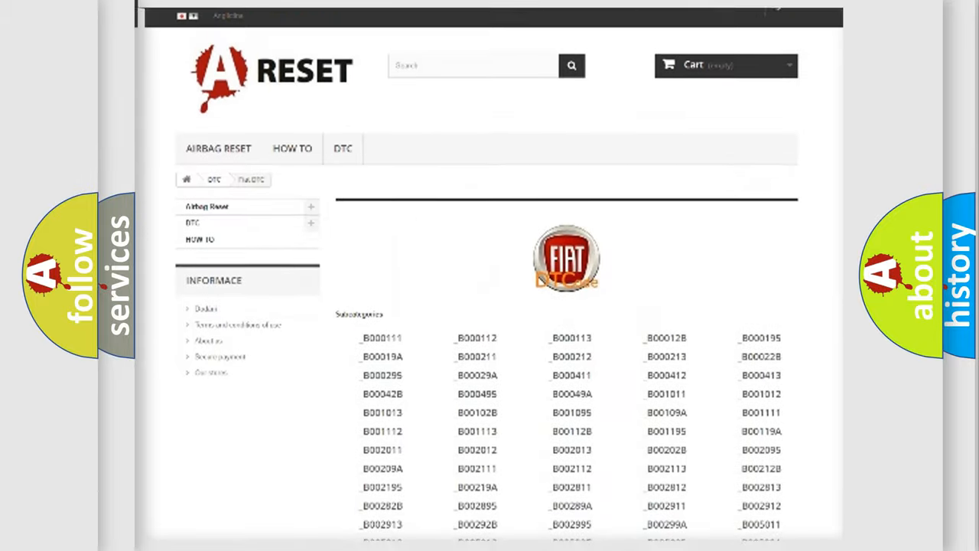